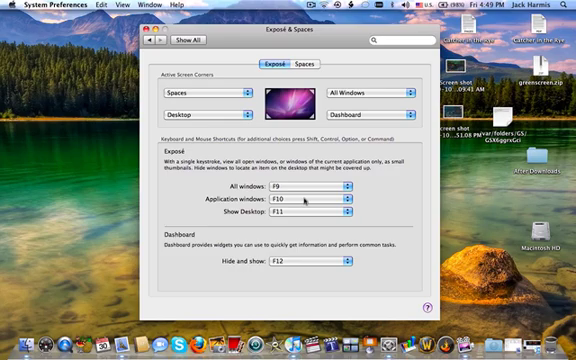
# Use F10 then F11 to clear every window away and reveal the desktop
pyautogui.press('F10')
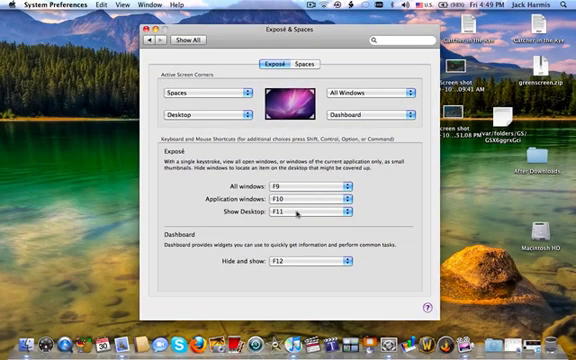
pyautogui.press('f11')
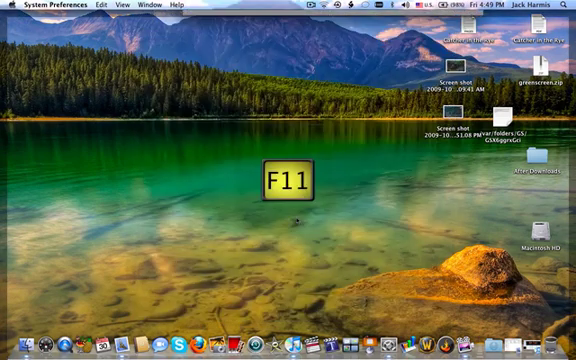
# Use F11 again to bring the hidden windows back with iTunes in front
pyautogui.press('F11')
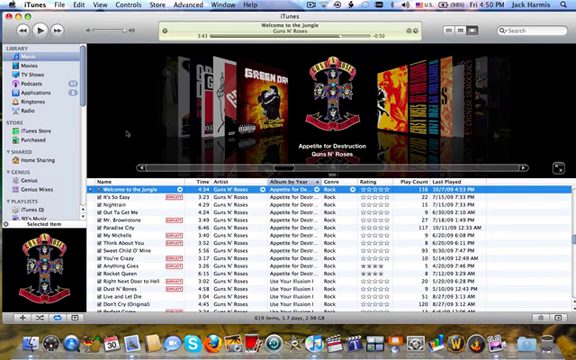
pyautogui.moveTo(444, 202)
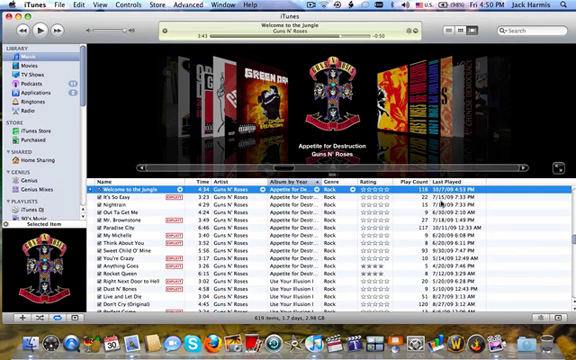
pyautogui.moveTo(444, 202)
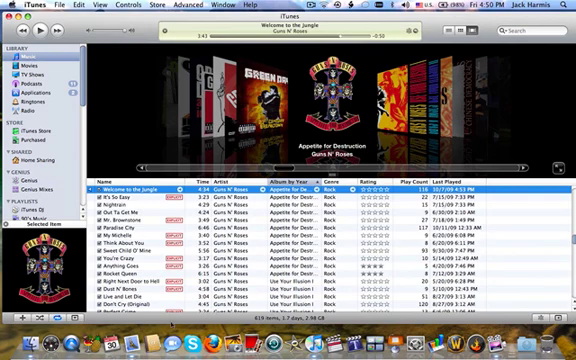